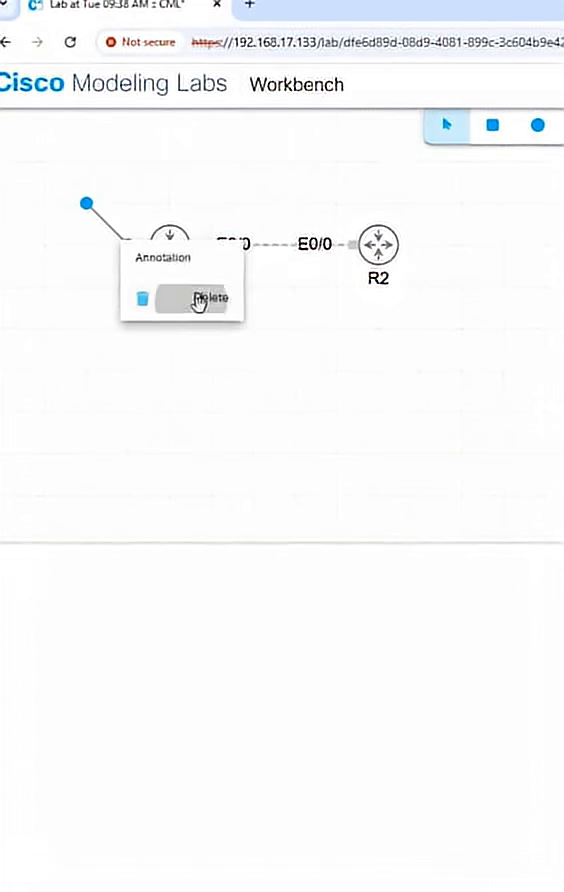
Delete the old annotation near R1 and place a new empty text annotation above-left of R1
click(204, 296)
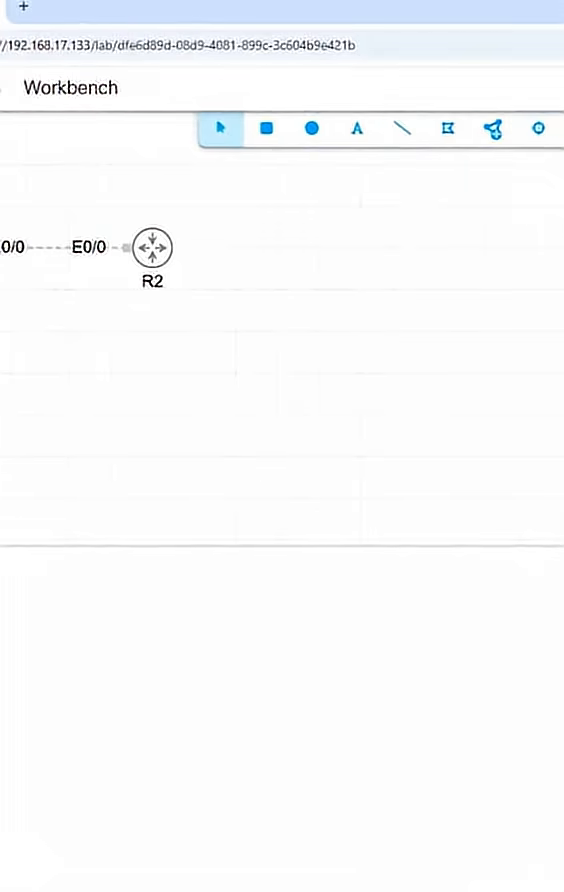
click(356, 128)
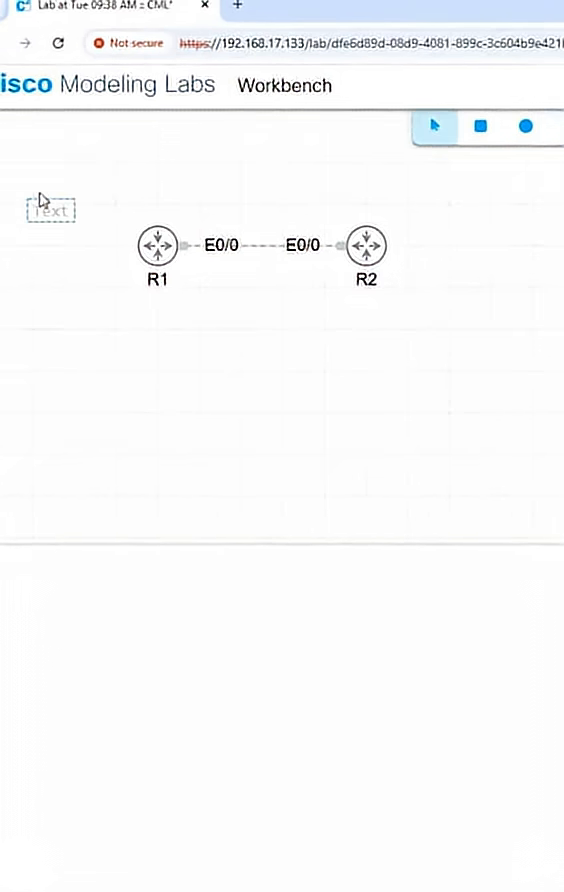
Begin the annotation text with "Lo0: 172.16." in the Text field
text(L00:)
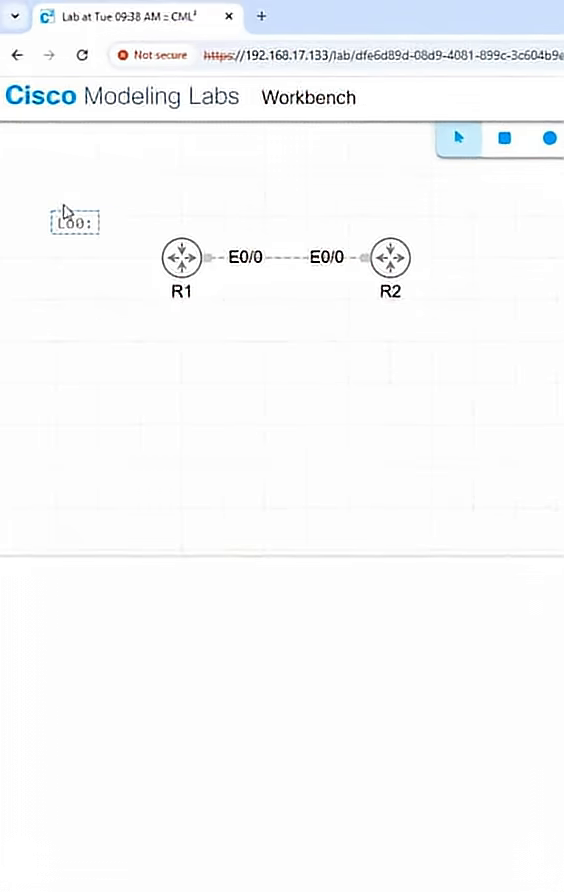
text(172.16.)
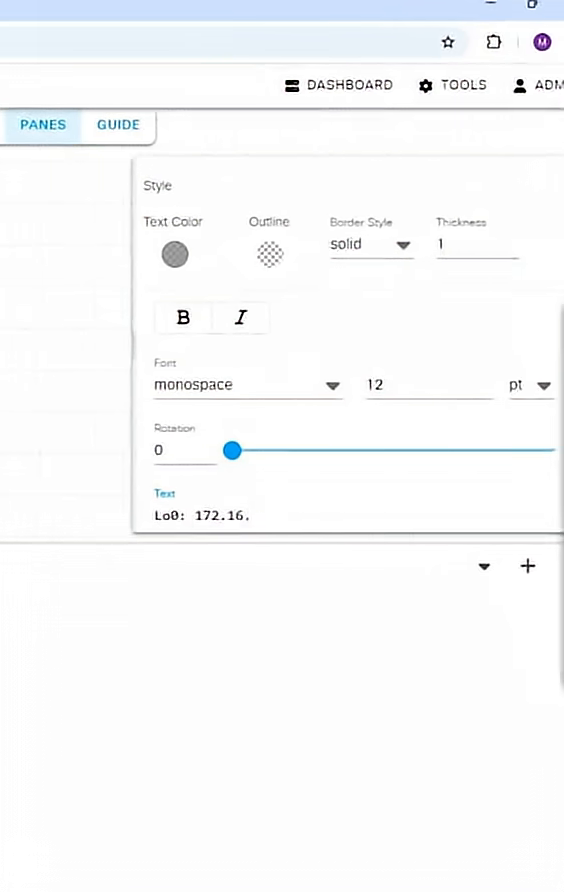
Finish Lo0 as 172.16.1.1/24, add the Lo1 line 172.168.2.1/24 and begin the next line
text(1.1/)
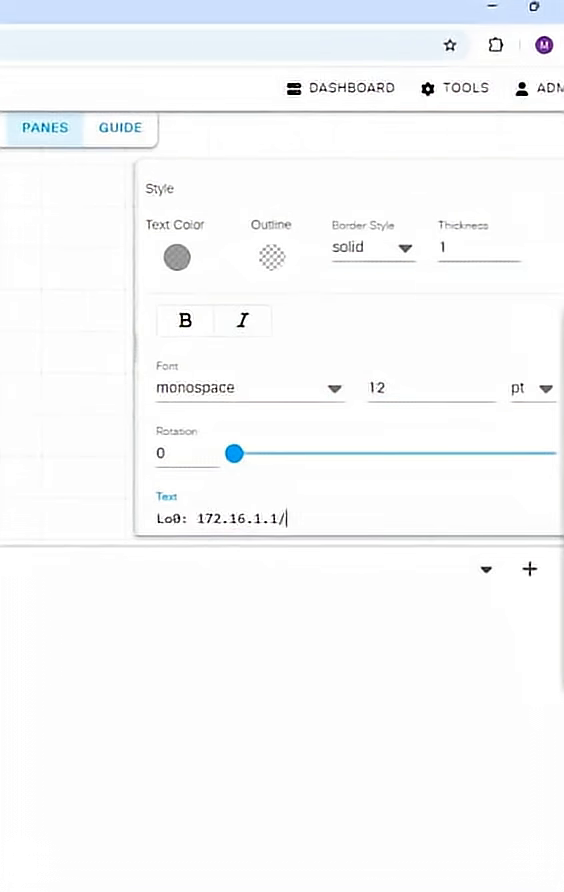
text(24)
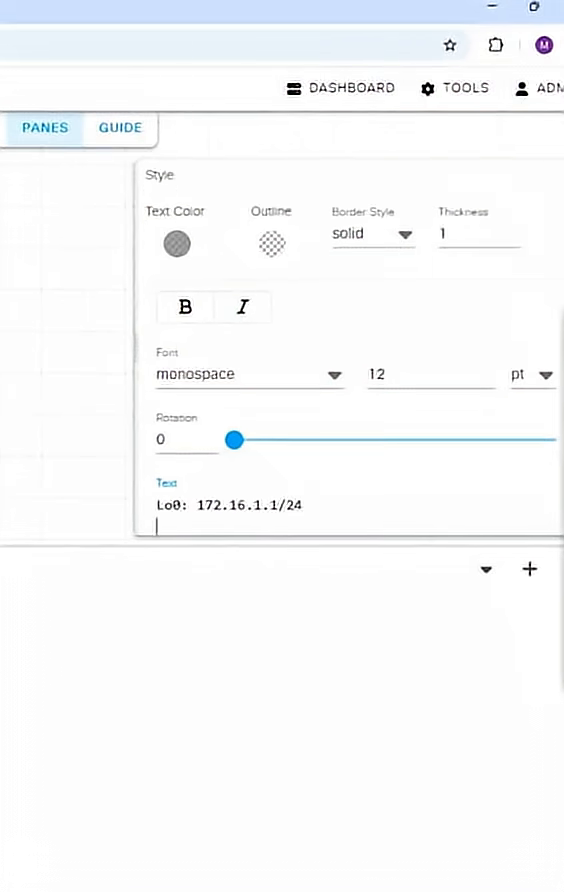
text(Lo1:)
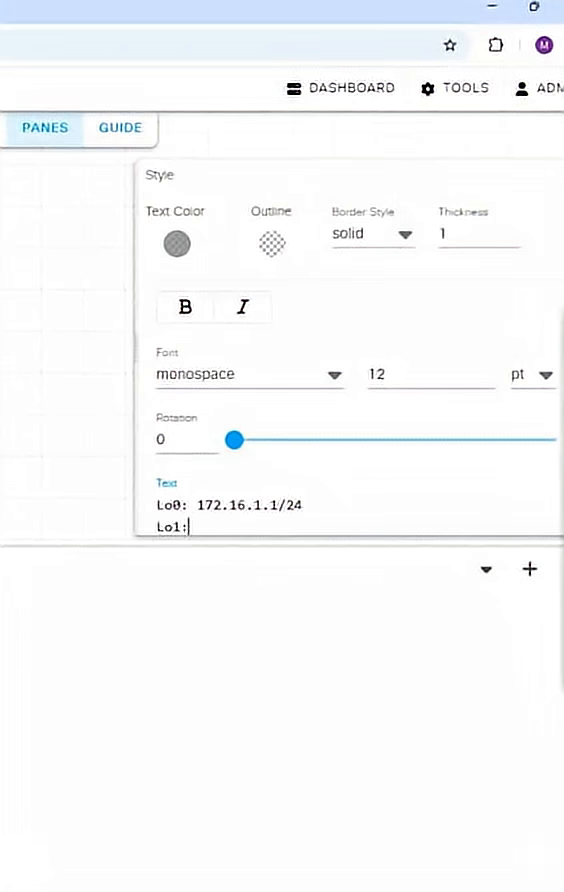
text(172.168.2.1/24)
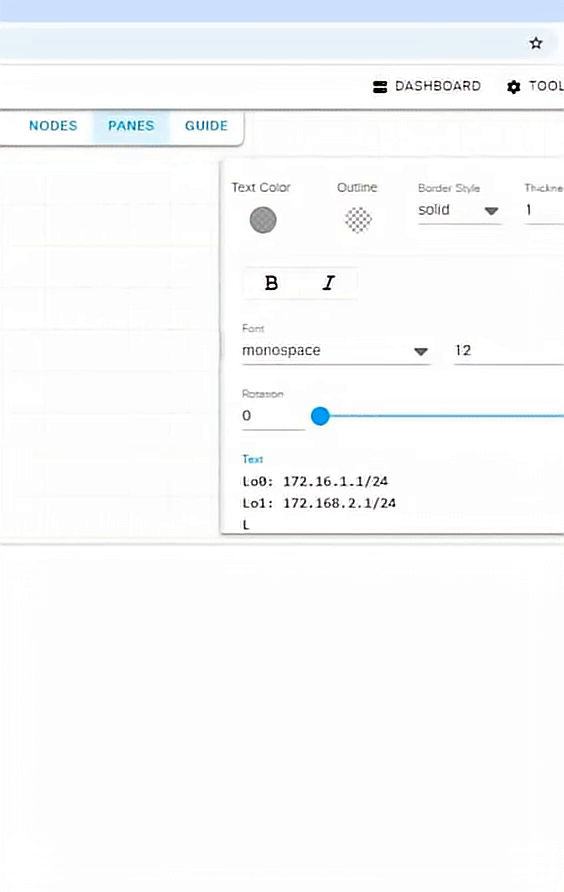
Add the Lo2 line with address 172.168.3.1/24
text(Lo2:)
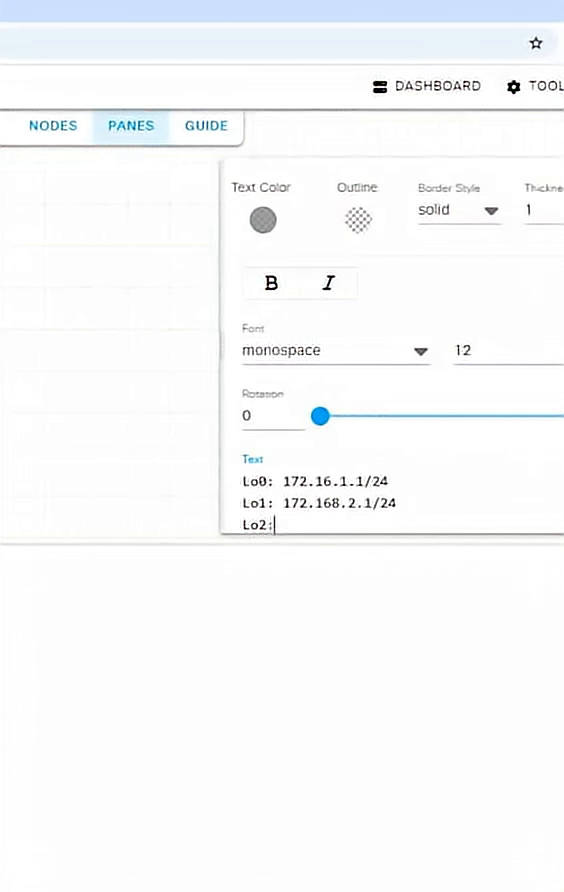
text(172)
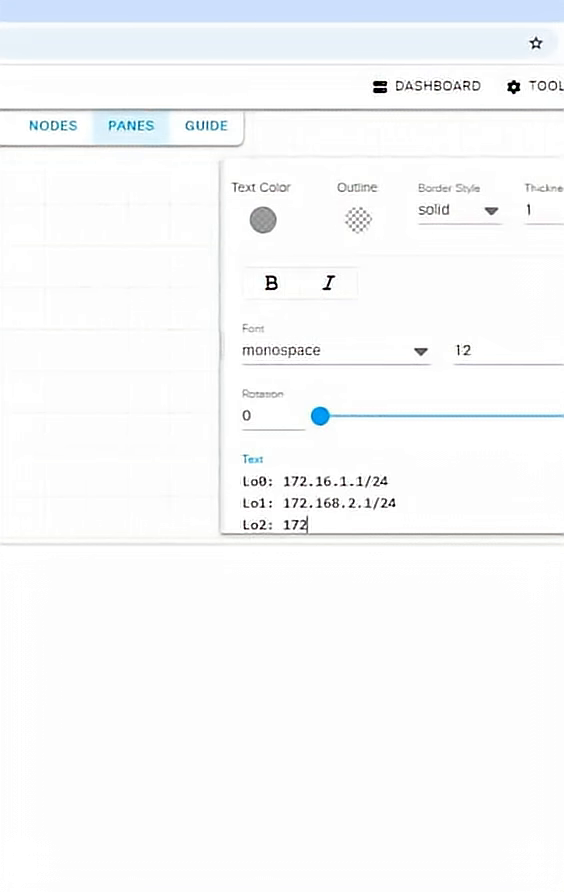
text(168.)
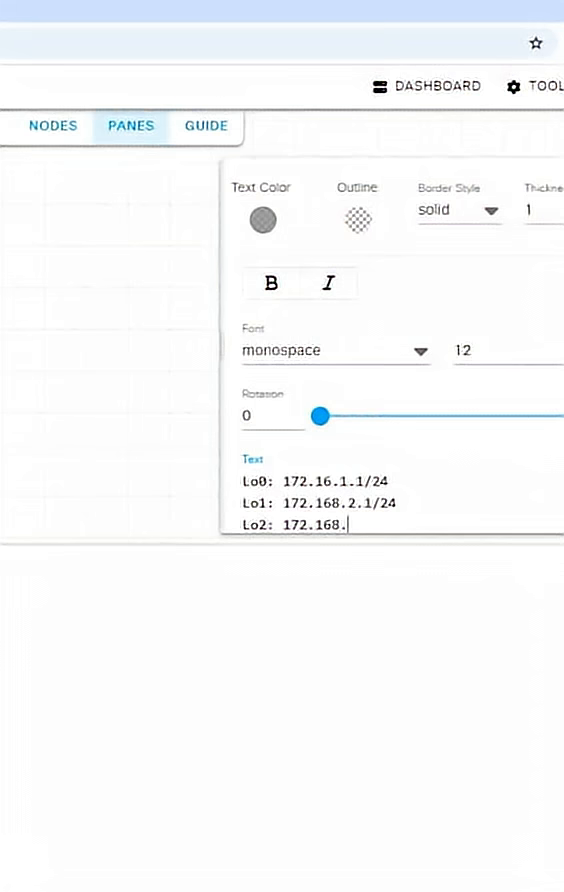
text(3.1/24)
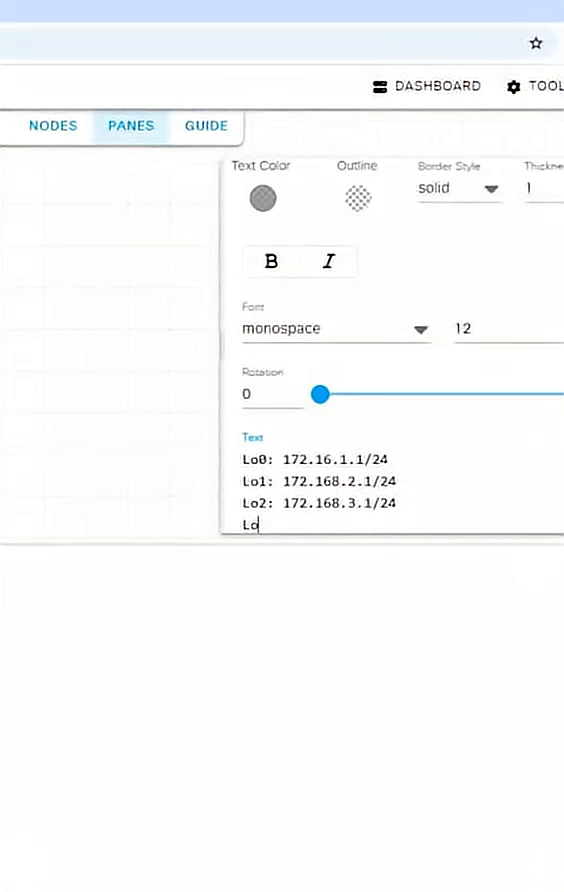
Add the Lo3 line 172.16.4.1/24 and correct Lo1 and Lo2 to 172.16, applying the annotation
text(3)
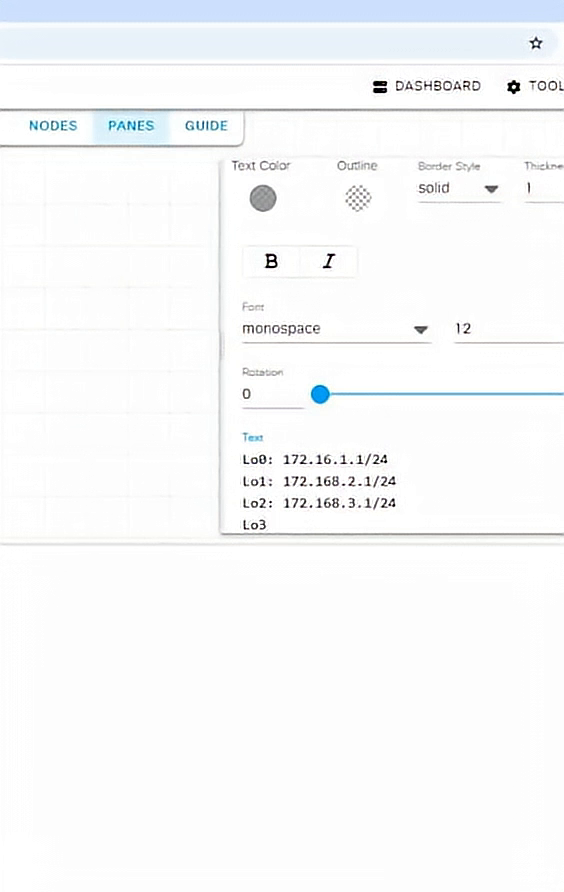
text(172.16.)
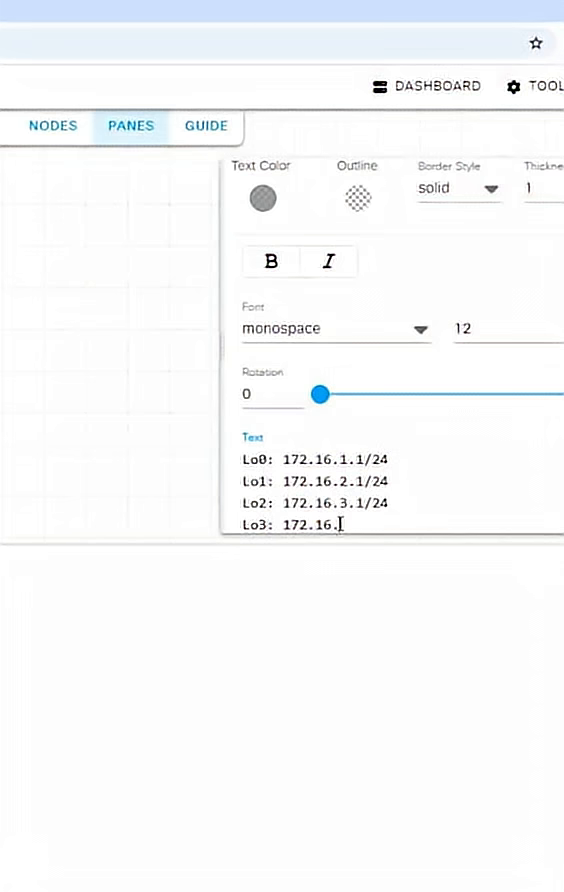
text(4.1/24)
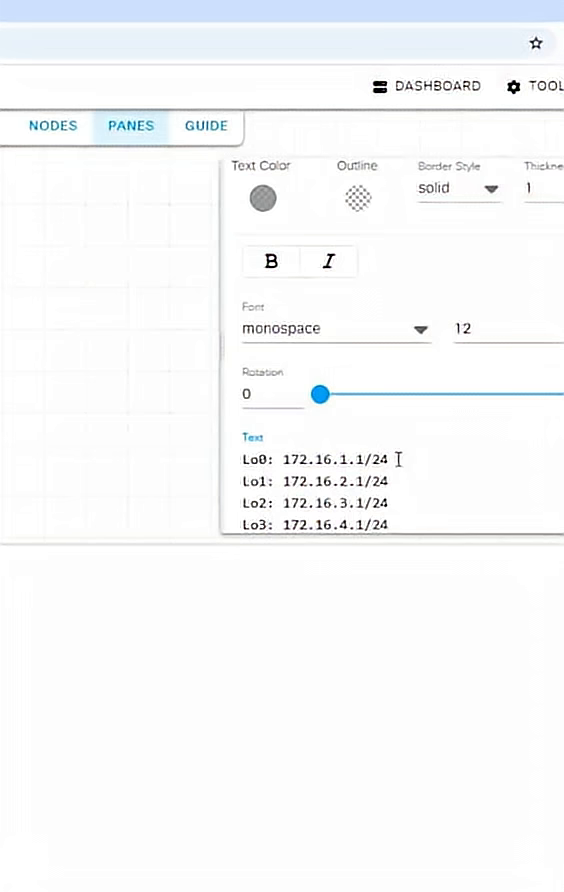
scroll(down, 3)
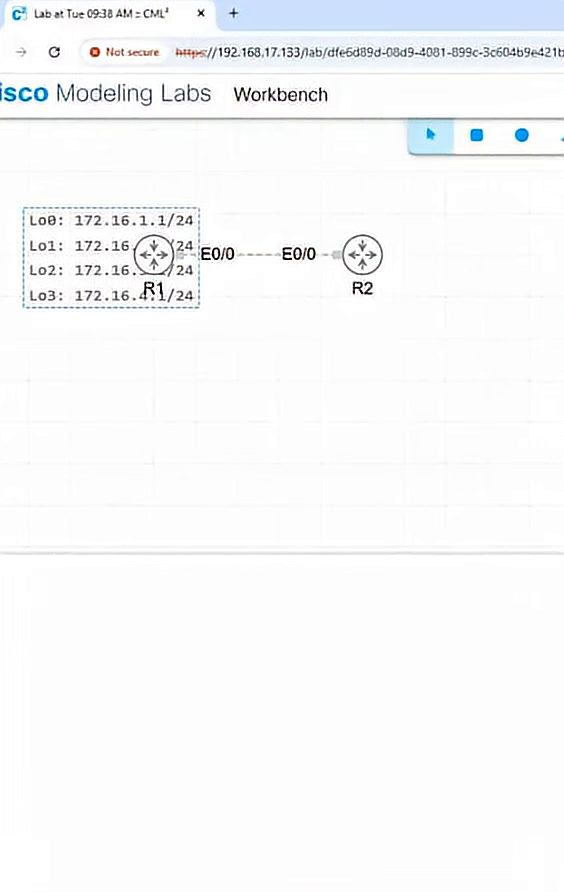
Move the loopback list to the left of R1 and bring up the annotation's context menu
drag(156, 256, 256, 270)
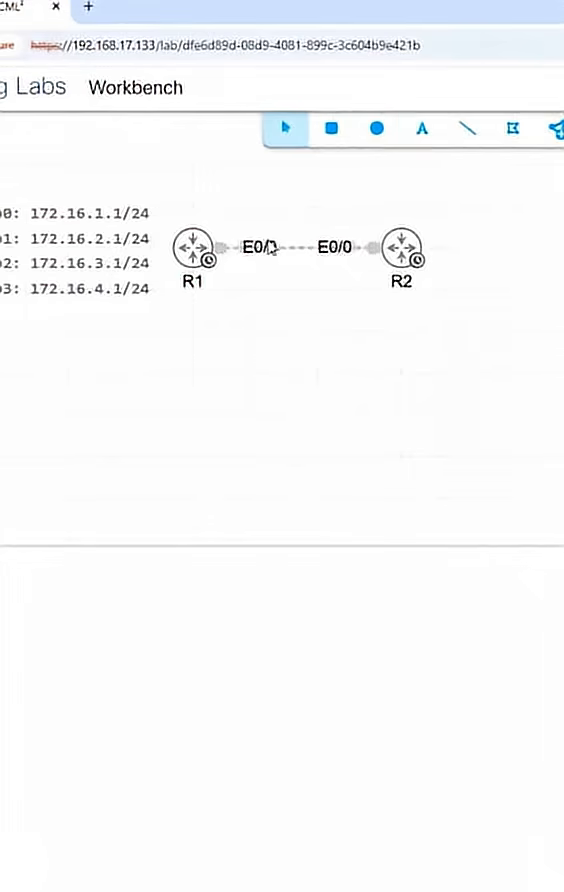
right_click(210, 252)
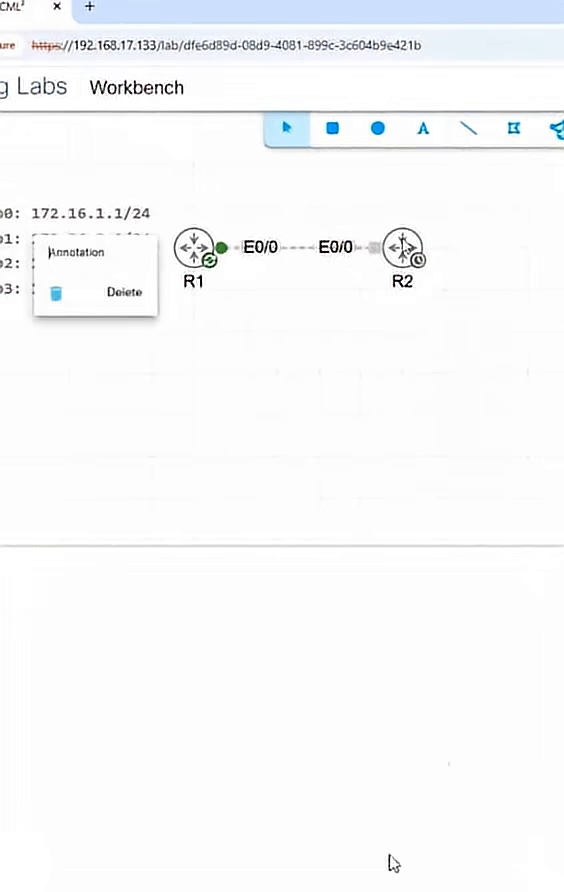